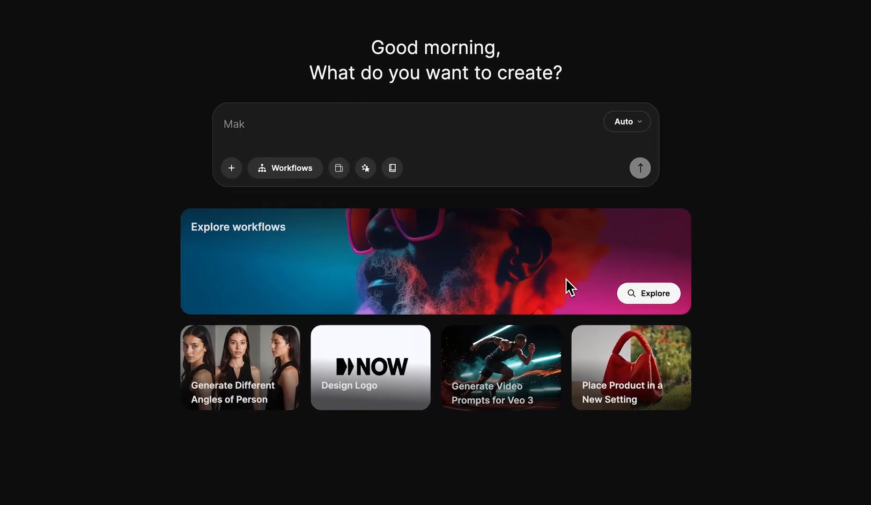
Open the 'Generate Video Prompts for Veo 3' workflow card from the AI Suite home page.
scroll("up", 3)
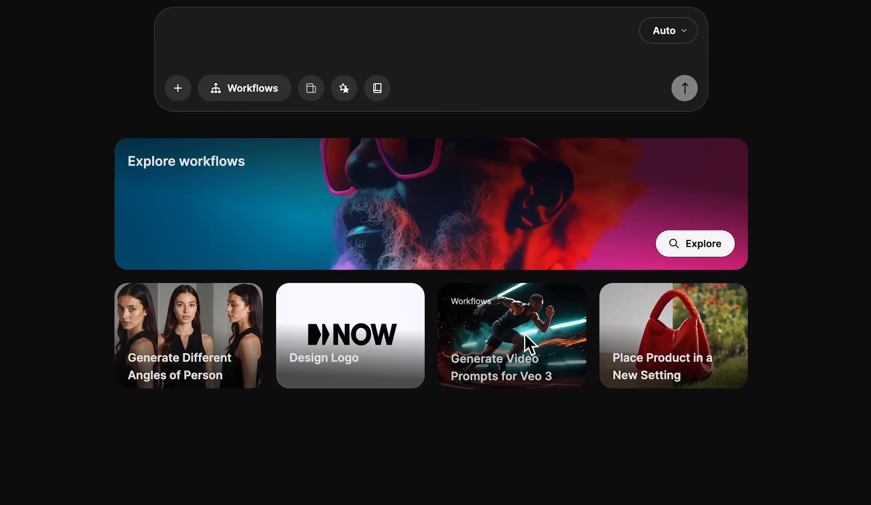
left_click(511, 335)
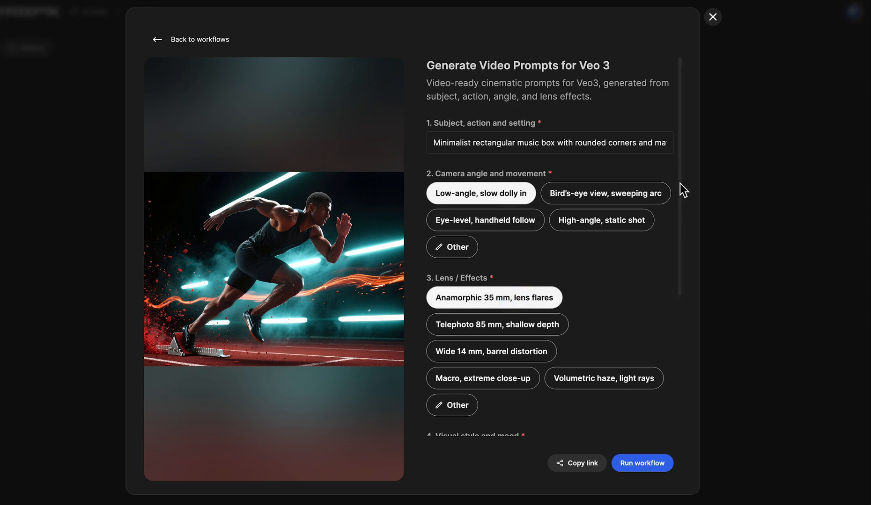
Choose Real-time (1×) pacing and Cinematic score + atmosphere SFX, then run the workflow.
scroll("down", 3)
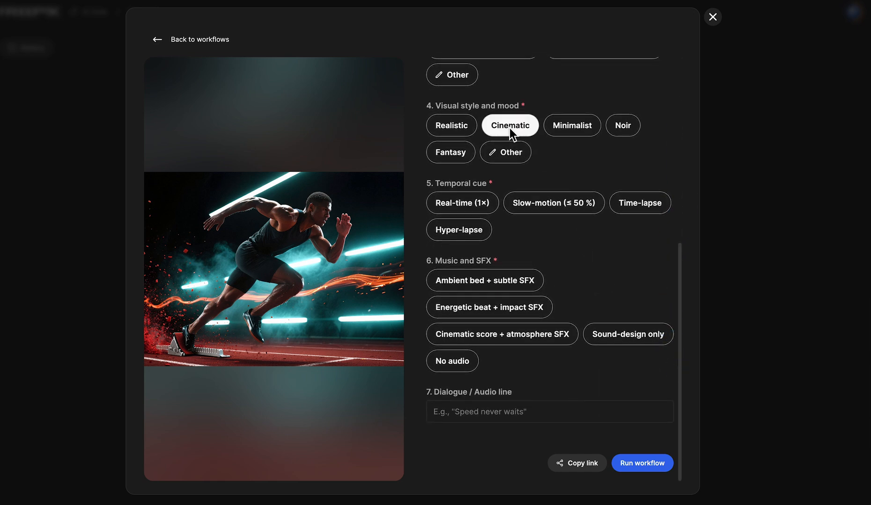
left_click(461, 203)
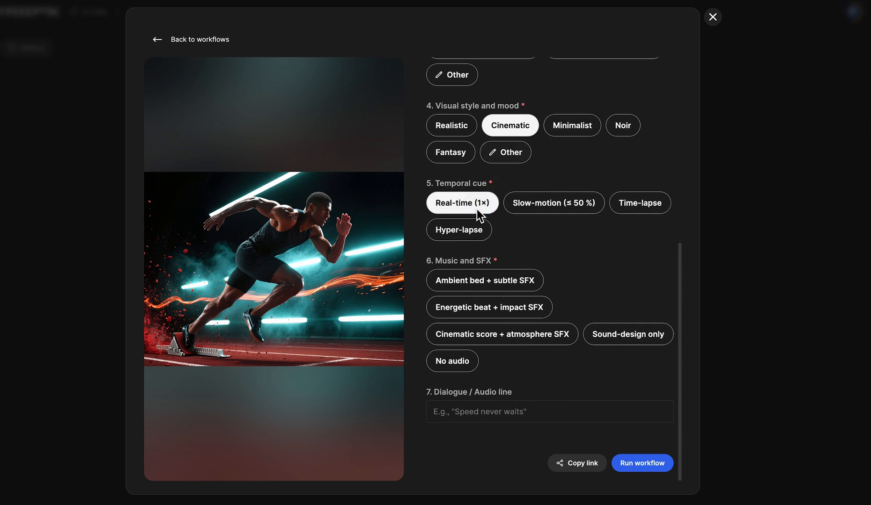
left_click(499, 334)
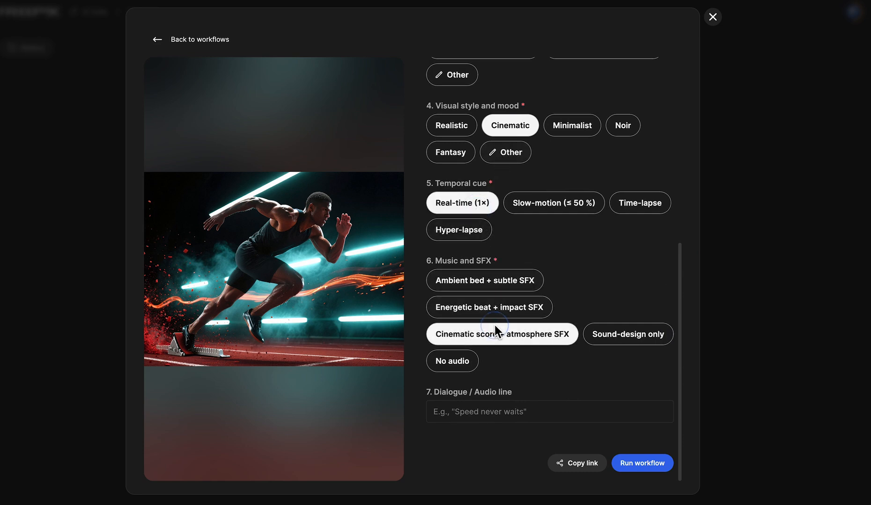
mouse_move(502, 417)
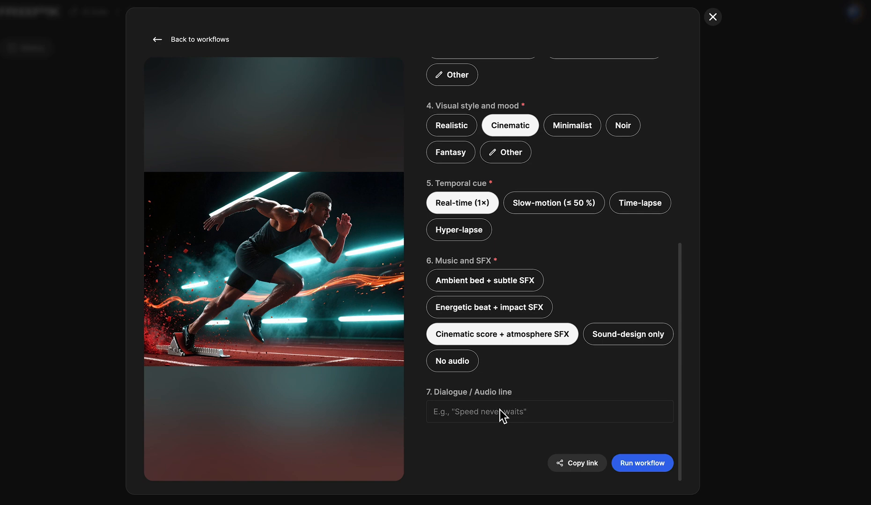
left_click(642, 463)
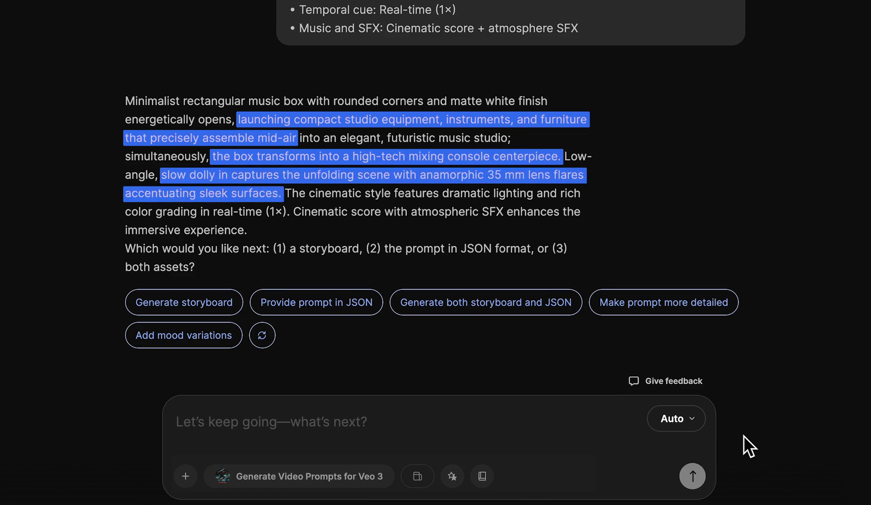
Review the generated music box prompt and request it via the 'Provide prompt in JSON' chip.
scroll("up", 3)
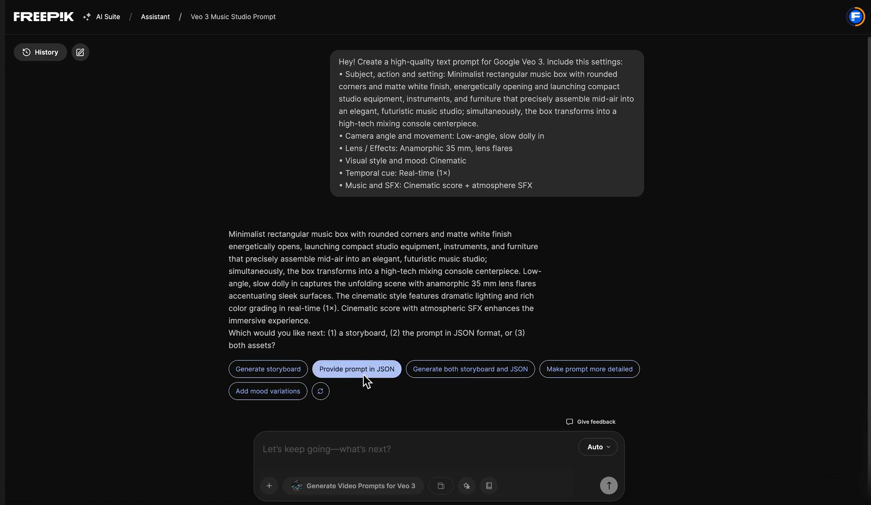
left_click(356, 370)
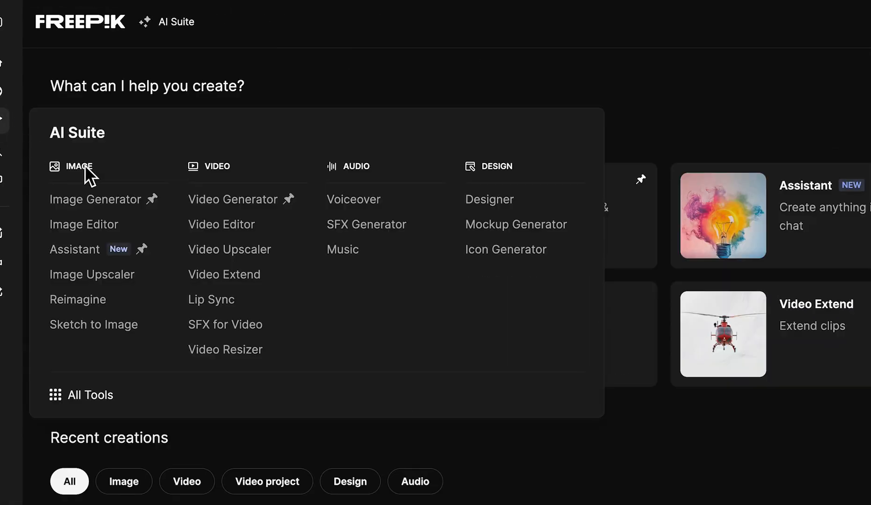
In Video Generator, select Google Veo 3 Fast and generate the video from the JSON prompt.
left_click(233, 200)
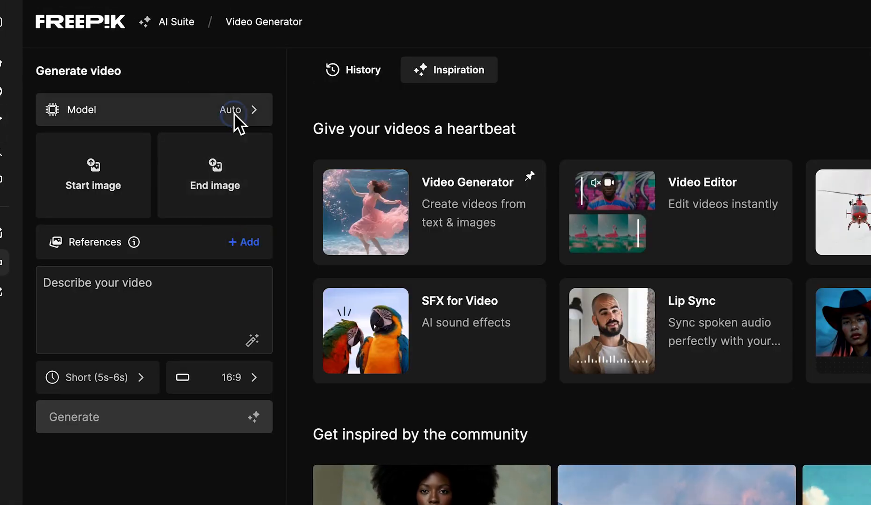
left_click(230, 110)
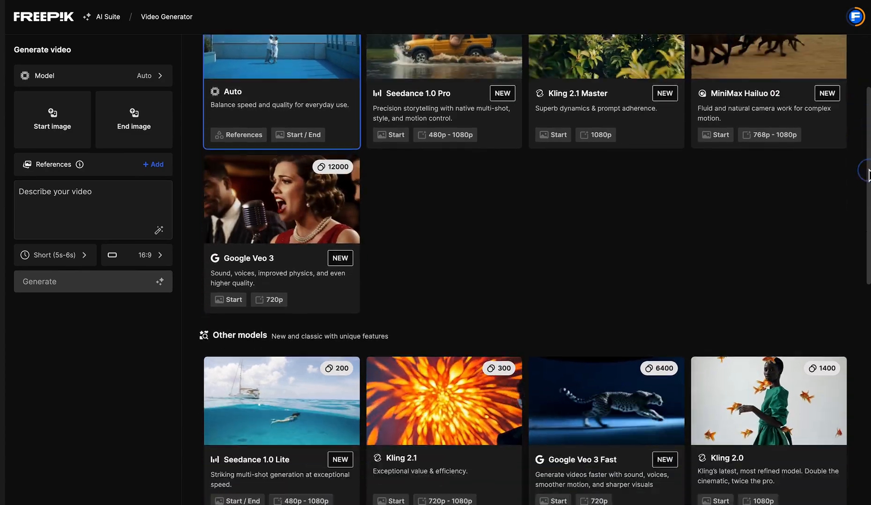
scroll("down", 3)
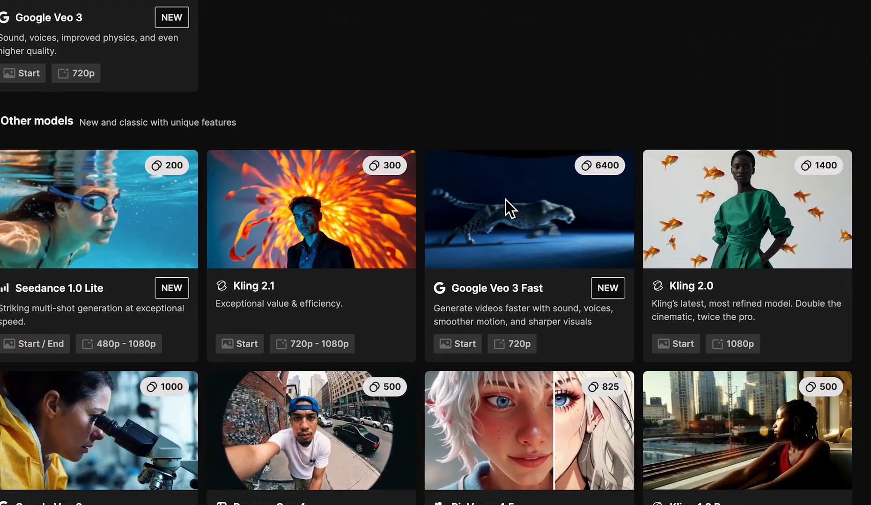
left_click(457, 344)
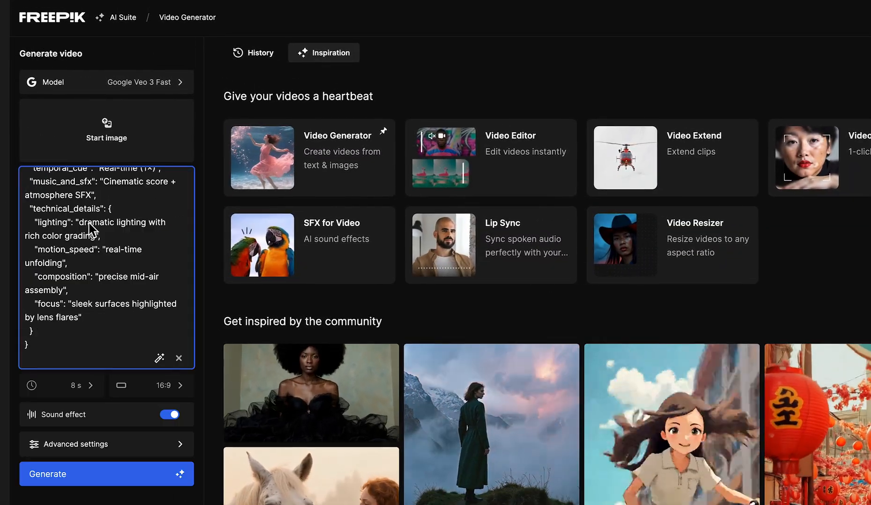
left_click(253, 53)
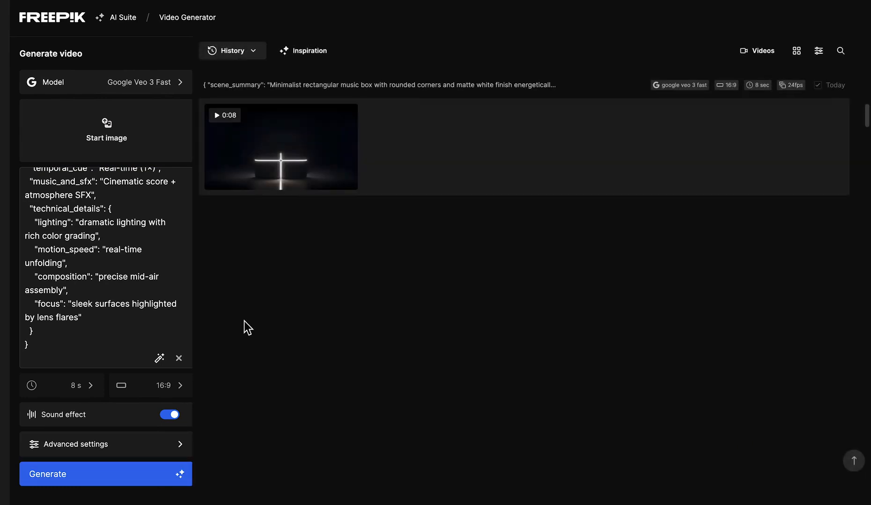